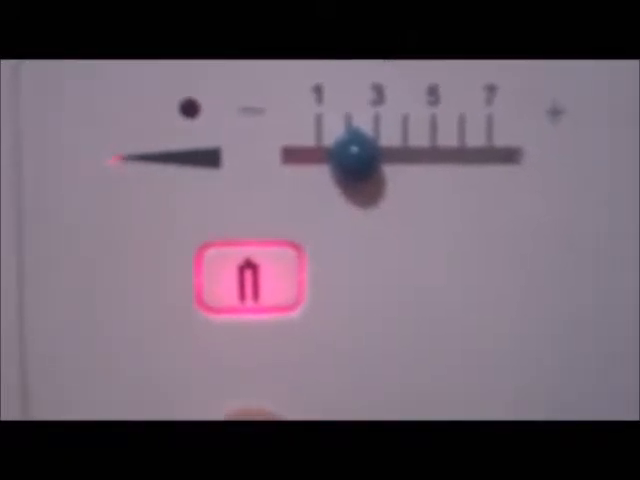
click(248, 280)
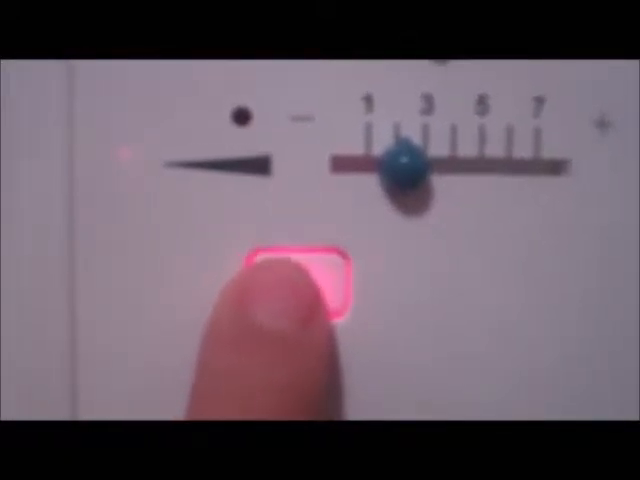